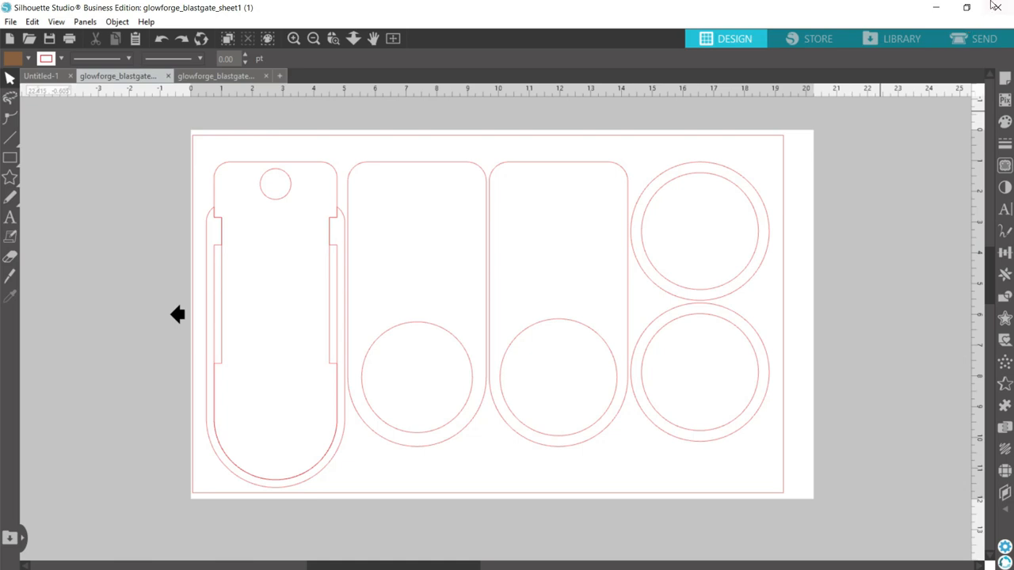
pyautogui.moveTo(634, 228)
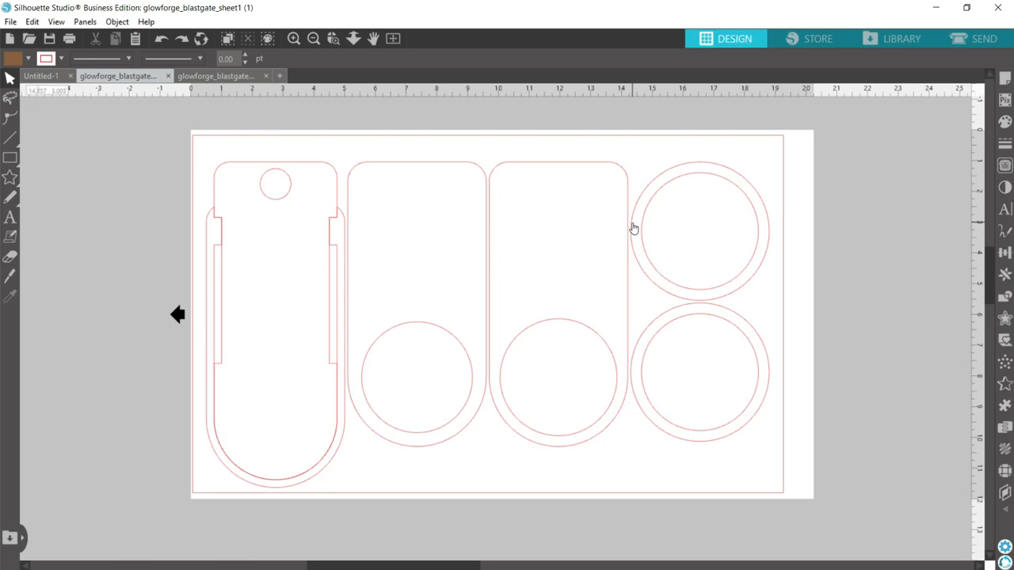
pyautogui.moveTo(473, 402)
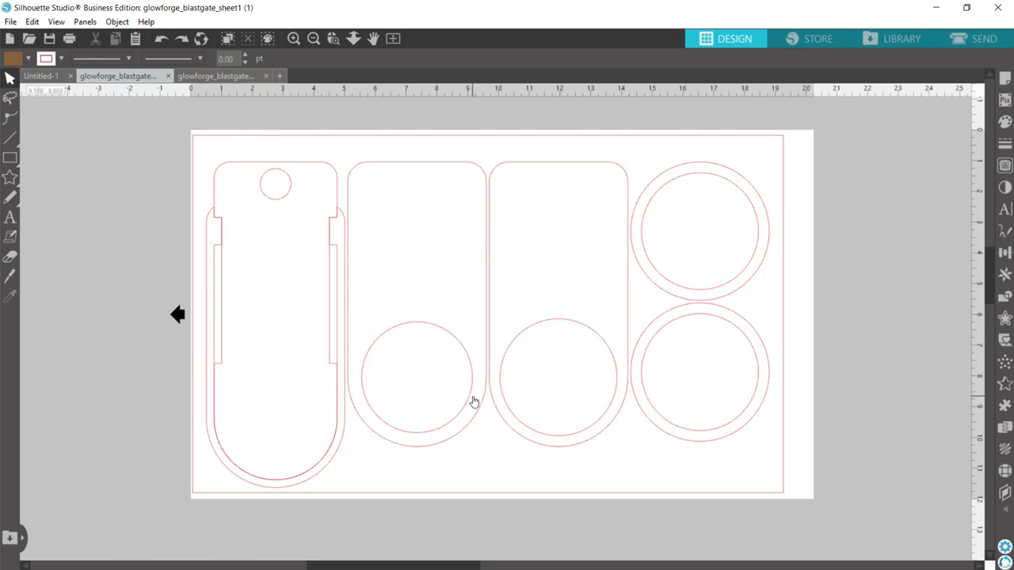
pyautogui.moveTo(193, 66)
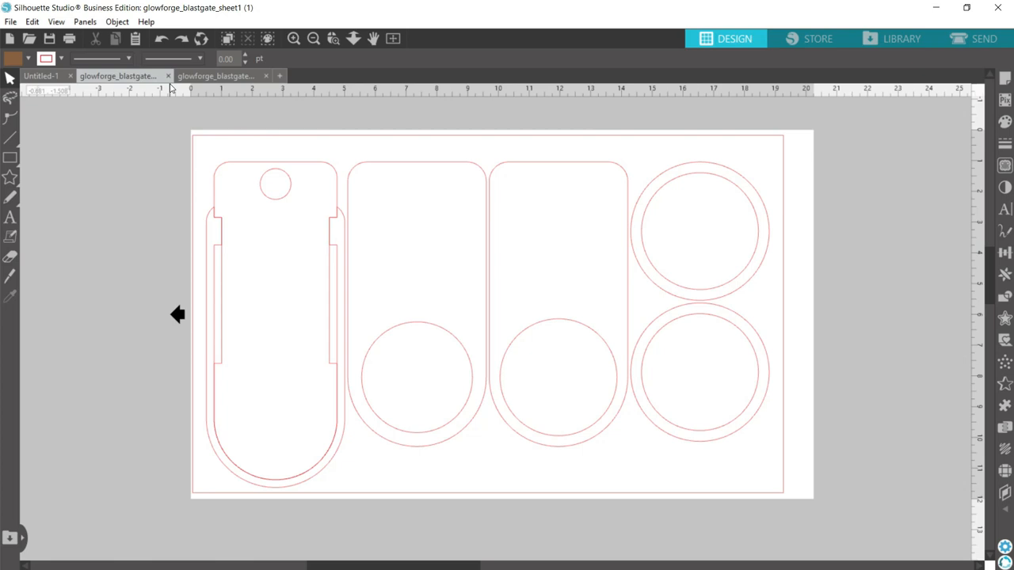
pyautogui.moveTo(355, 247)
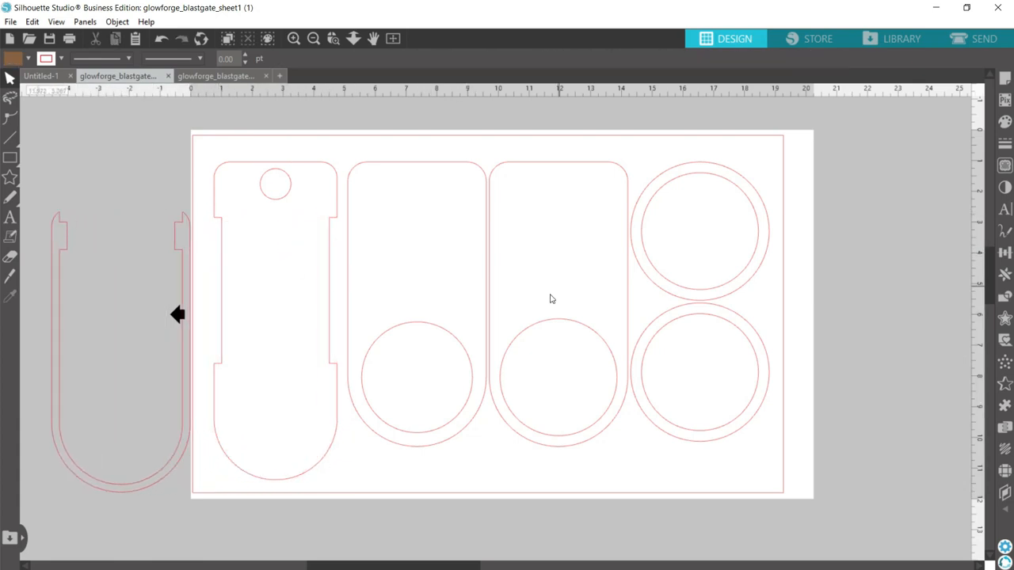
# Fill the two sandwich plates brown and the U-shaped spacer green.
pyautogui.click(558, 229)
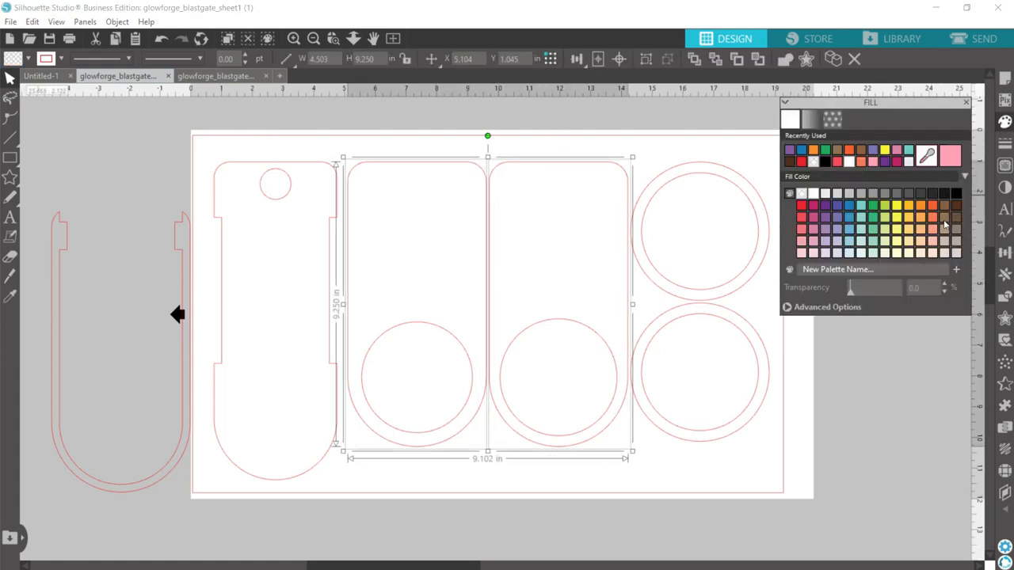
pyautogui.click(862, 149)
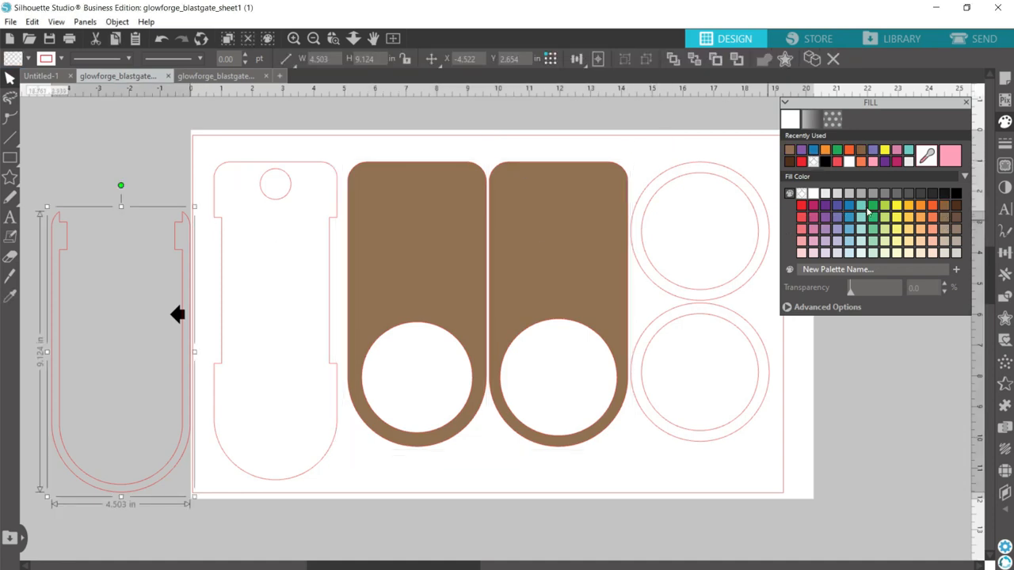
pyautogui.click(862, 206)
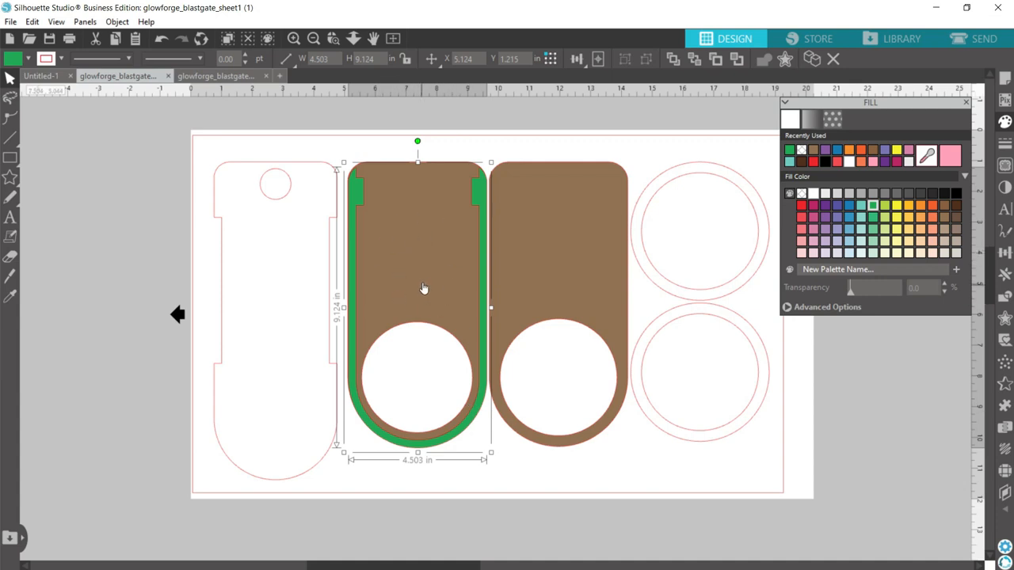
pyautogui.moveTo(385, 446)
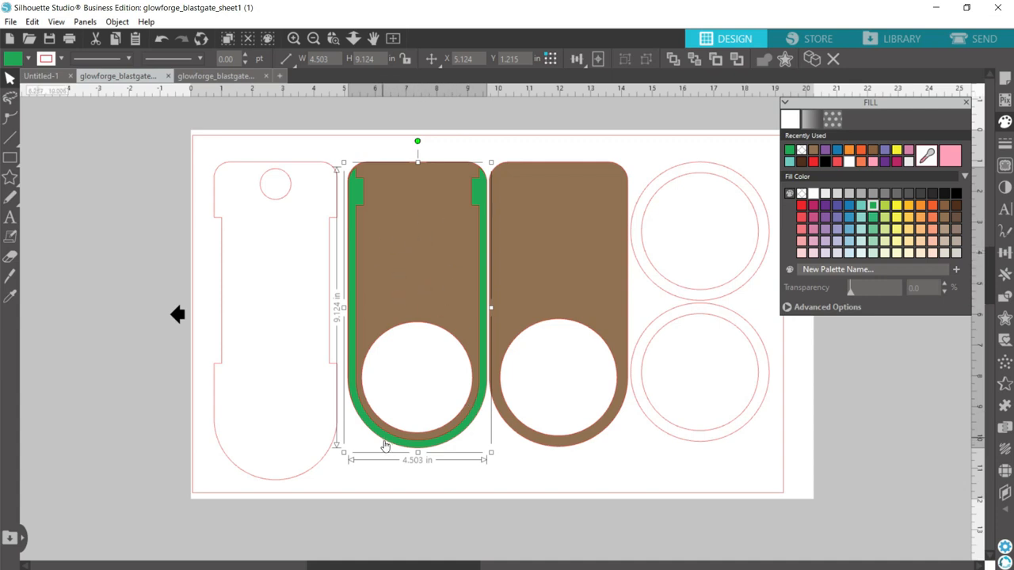
pyautogui.moveTo(476, 345)
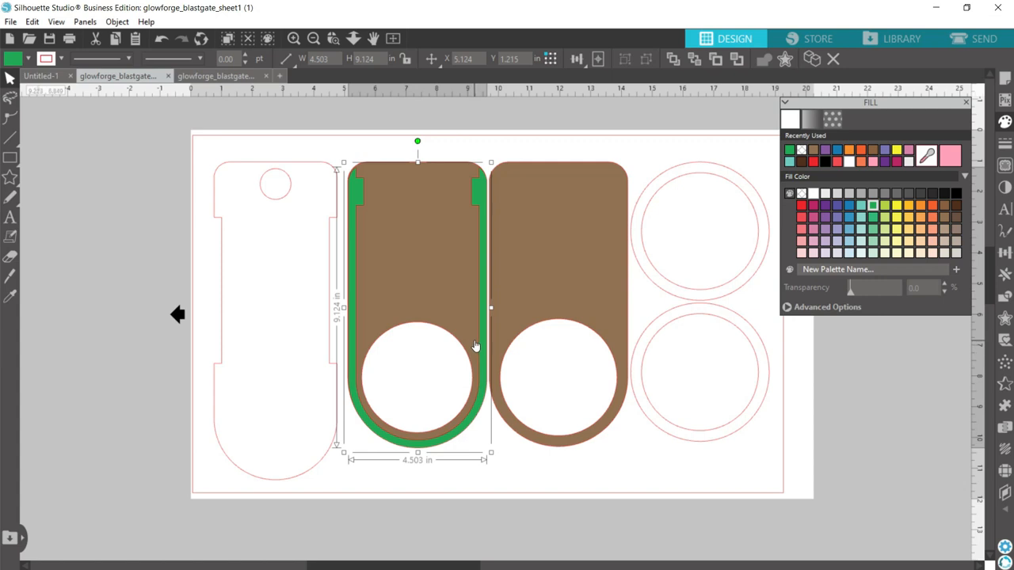
pyautogui.moveTo(309, 320)
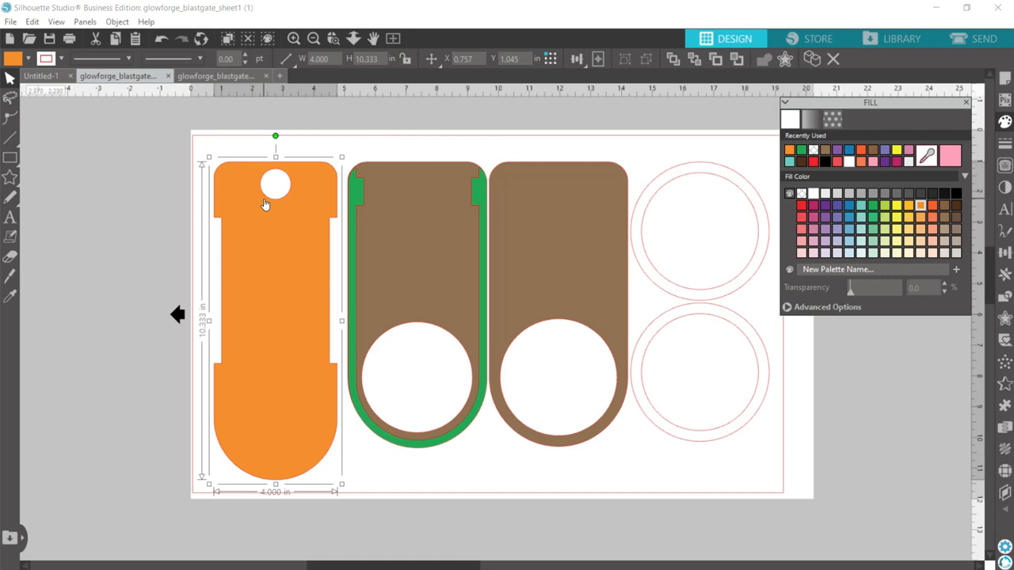
pyautogui.moveTo(475, 182)
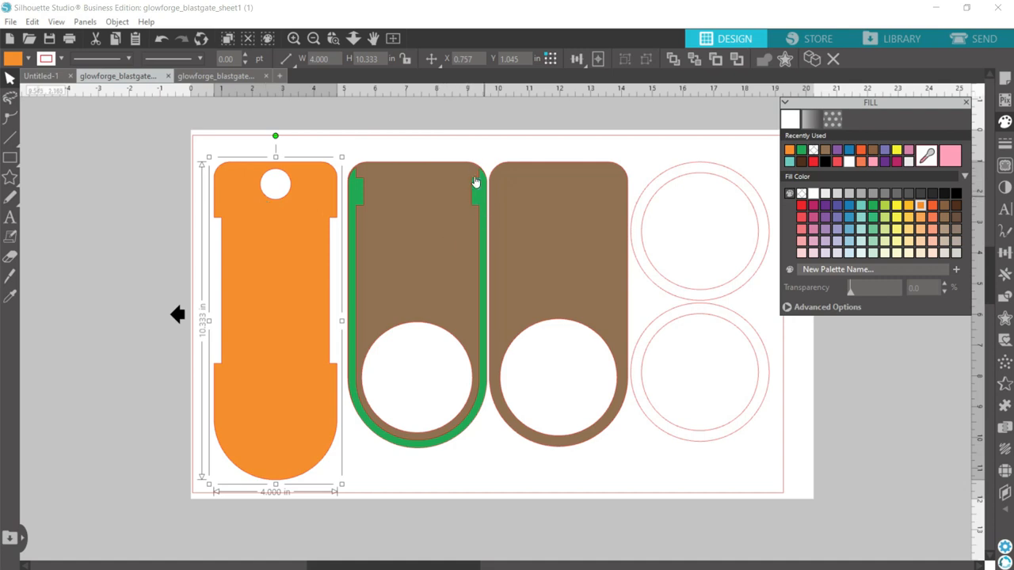
pyautogui.moveTo(314, 377)
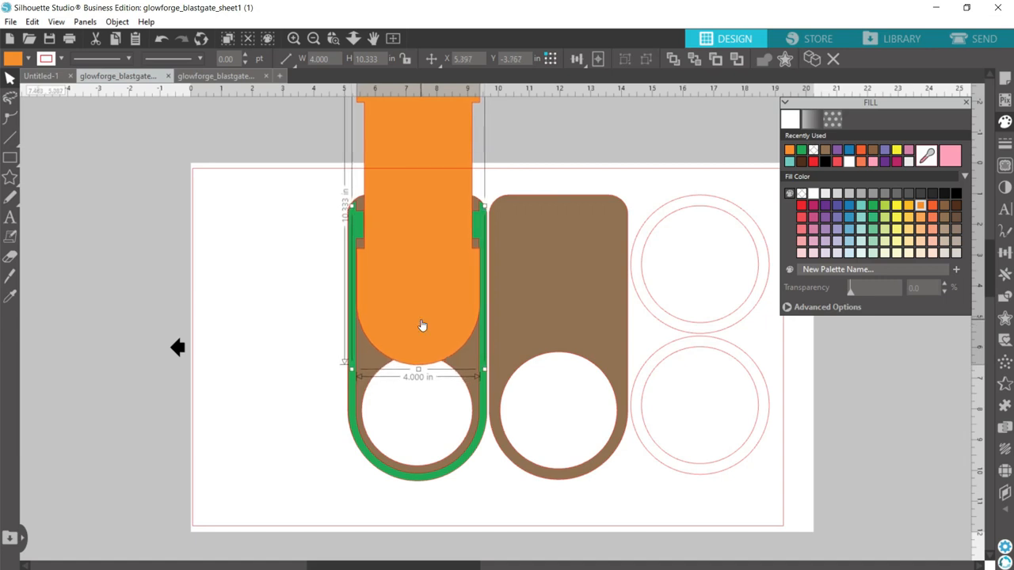
pyautogui.moveTo(381, 240)
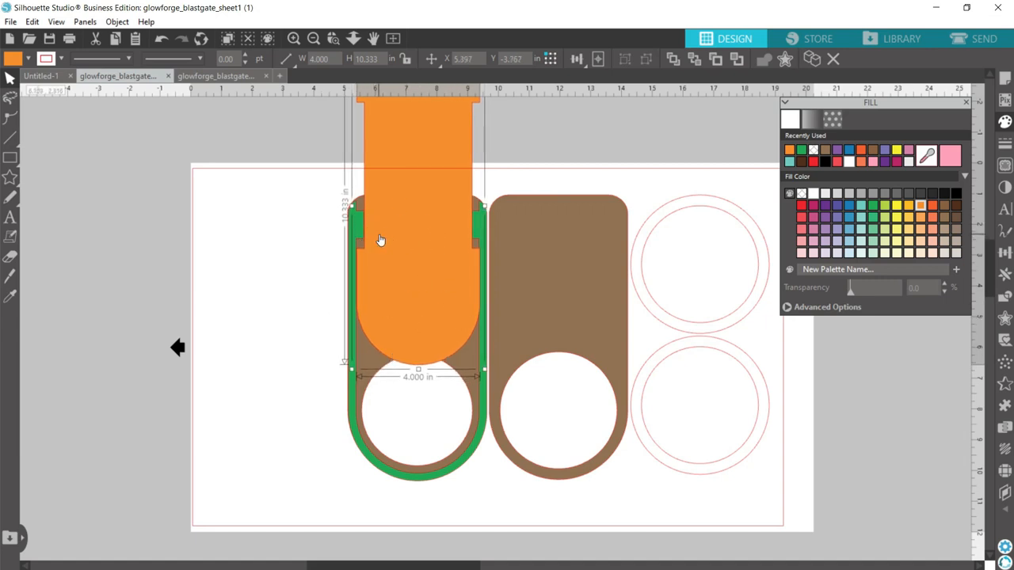
pyautogui.moveTo(364, 257)
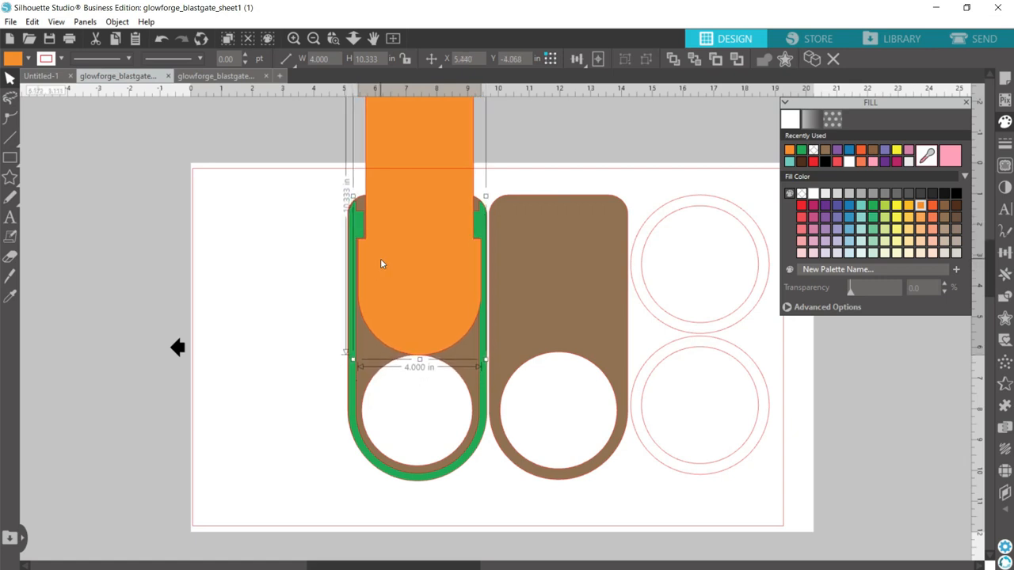
# Position the orange slider over the spacer and first plate, its top sticking out above.
pyautogui.moveTo(380, 263); pyautogui.dragTo(378, 263)
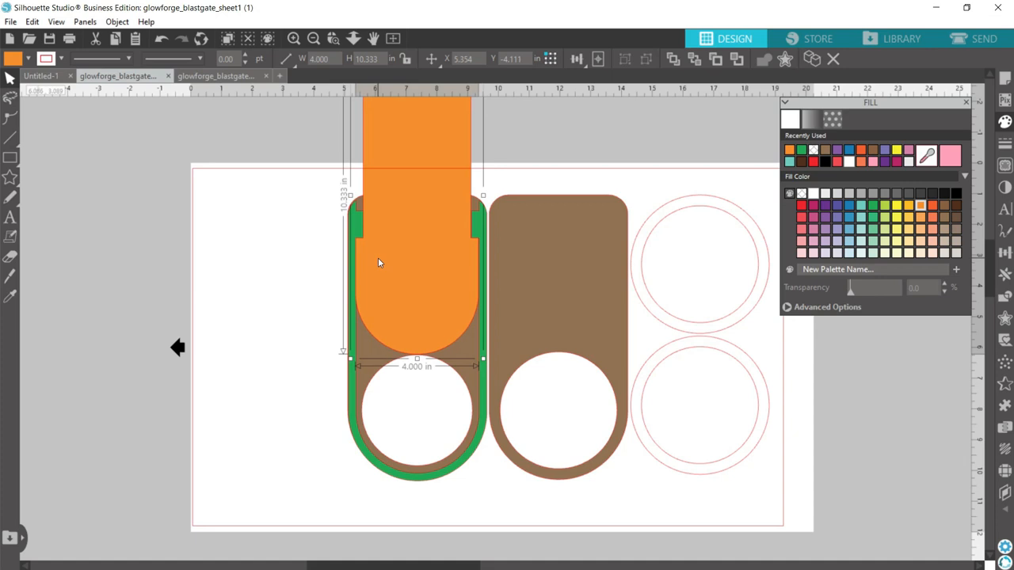
pyautogui.moveTo(409, 238)
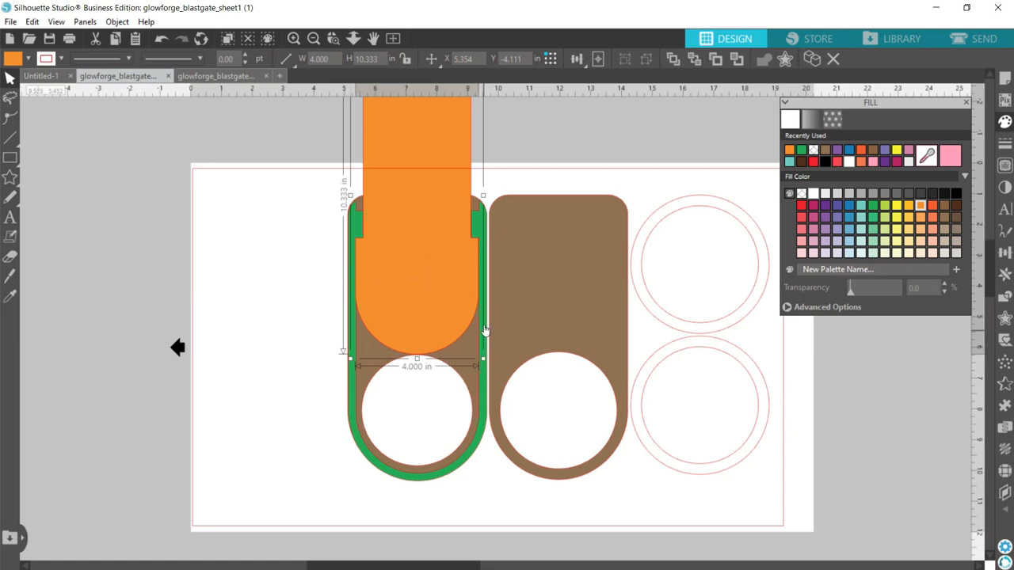
pyautogui.moveTo(451, 469)
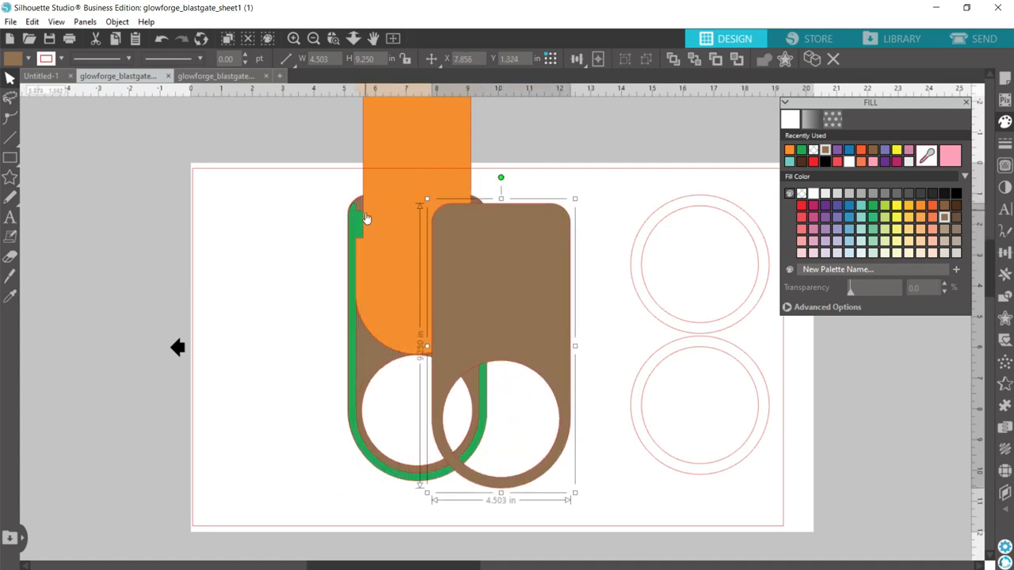
# Move the second brown plate beside the stack, then lay it aligned over the first plate.
pyautogui.moveTo(501, 269); pyautogui.dragTo(598, 269)
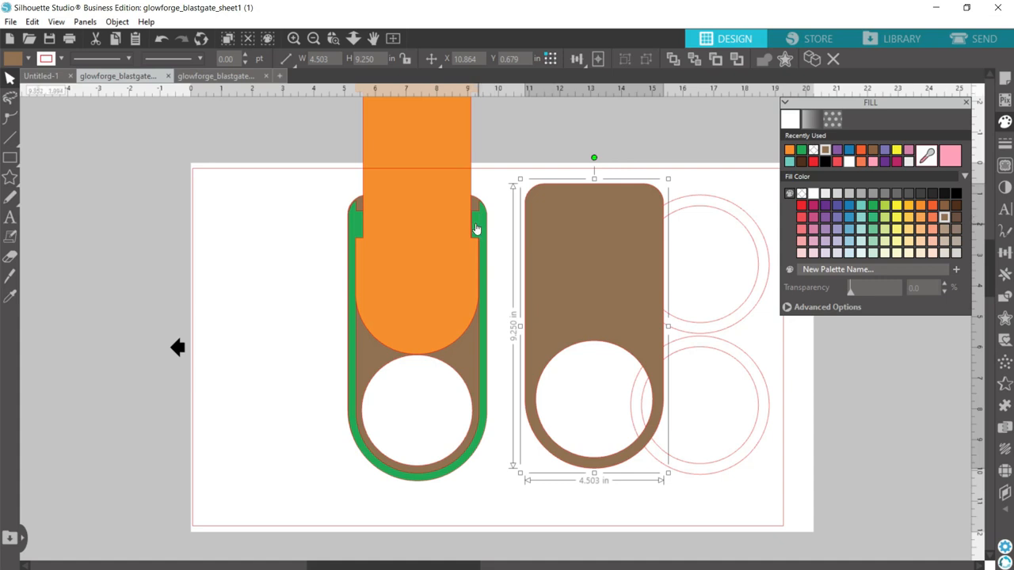
pyautogui.moveTo(491, 279)
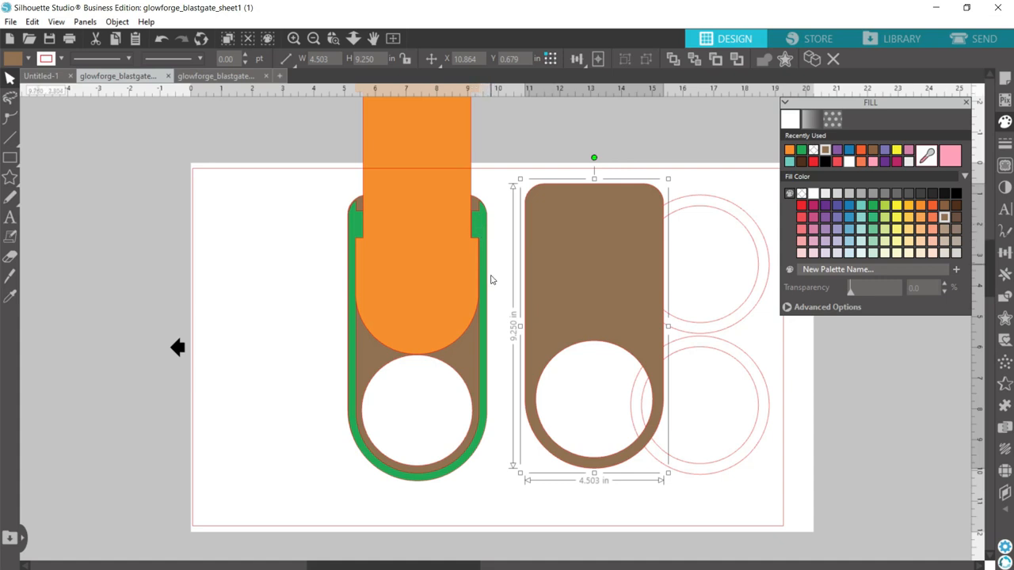
pyautogui.moveTo(437, 251)
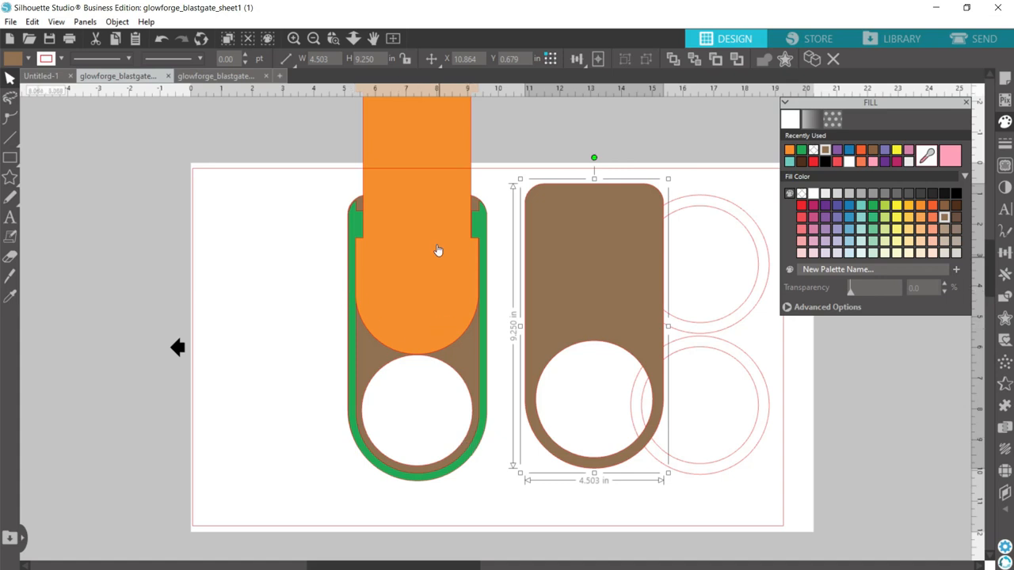
pyautogui.moveTo(438, 250); pyautogui.dragTo(421, 323)
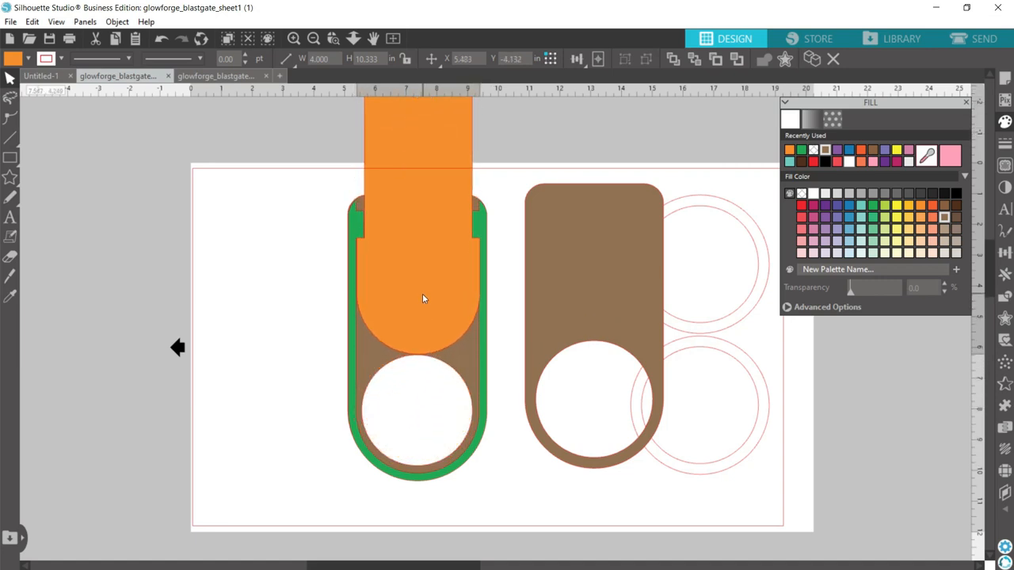
pyautogui.moveTo(423, 297); pyautogui.dragTo(420, 374)
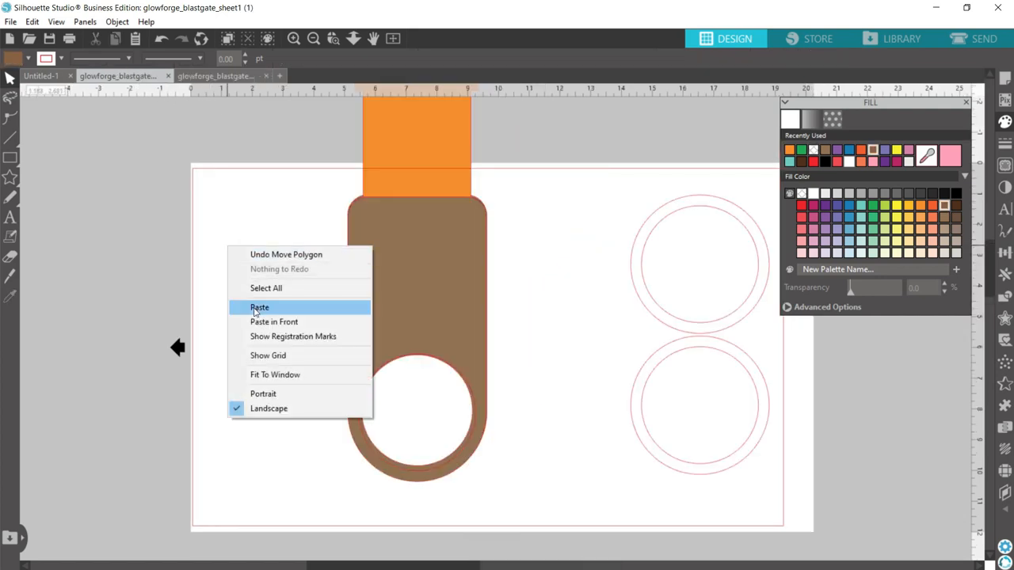
# Paste the copied ring shapes back onto the canvas.
pyautogui.click(260, 307)
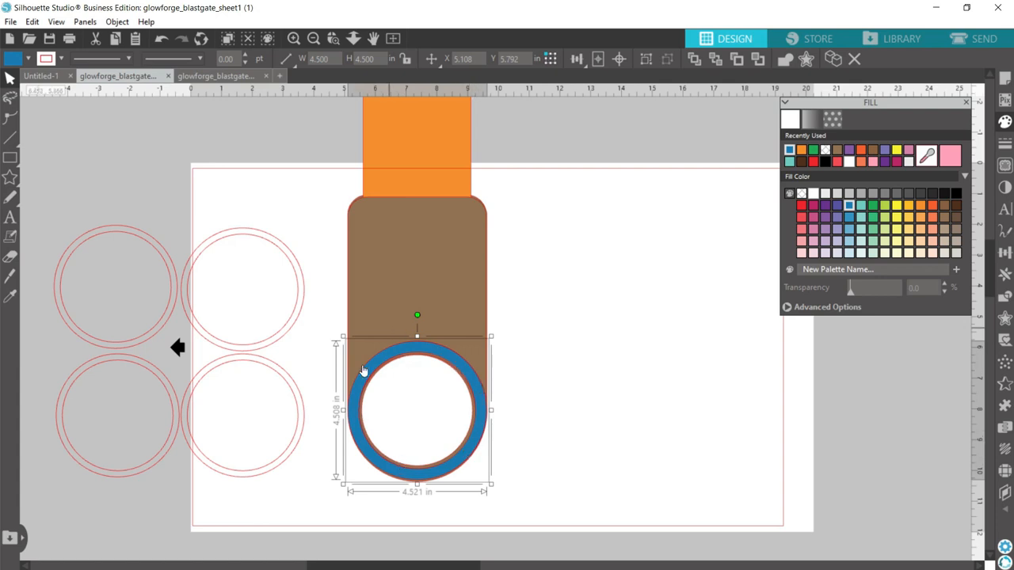
pyautogui.moveTo(244, 355)
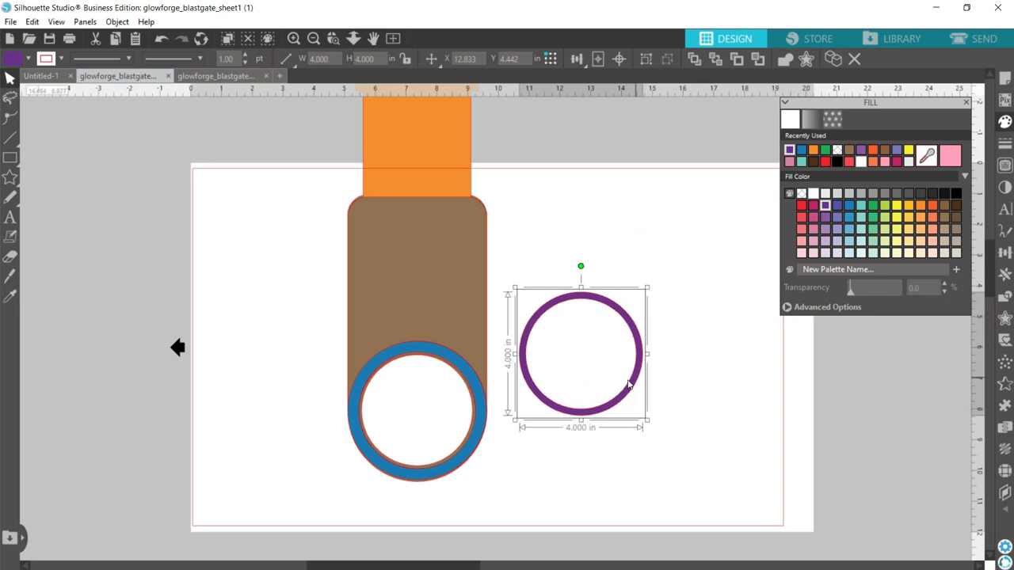
# Center a second ring concentric with the blue ring over the round opening.
pyautogui.moveTo(579, 352); pyautogui.dragTo(420, 409)
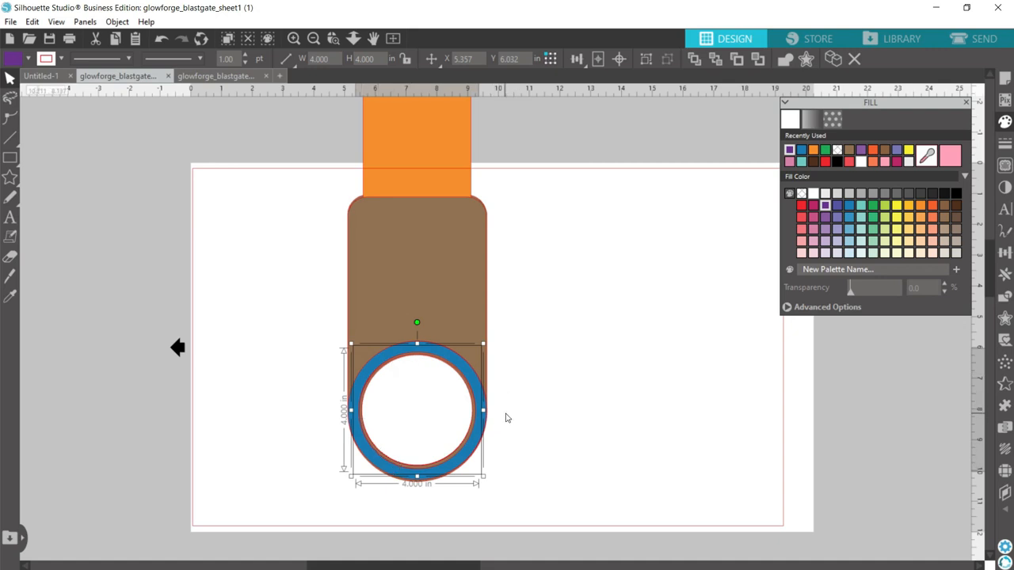
pyautogui.moveTo(510, 419)
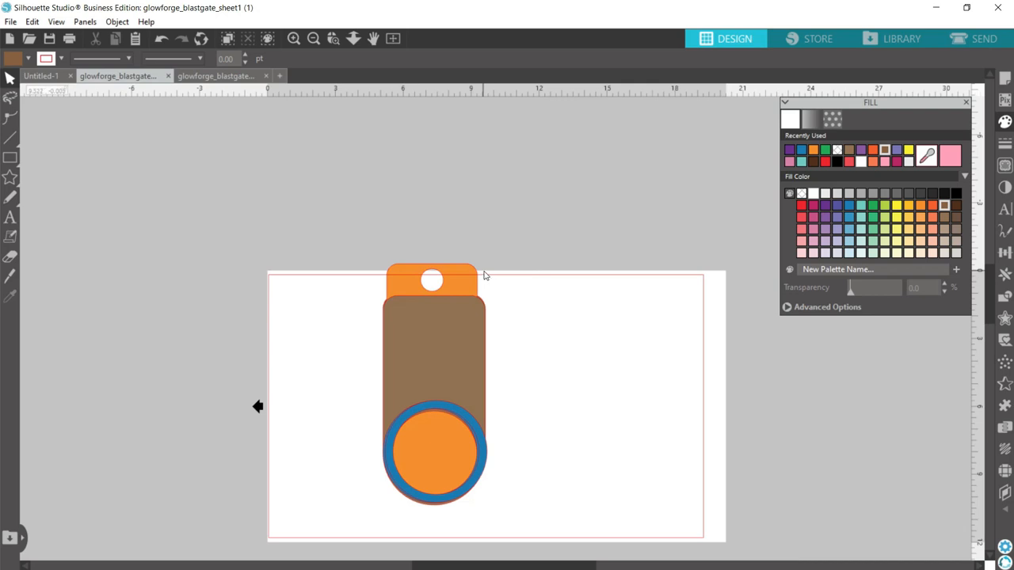
pyautogui.moveTo(490, 277)
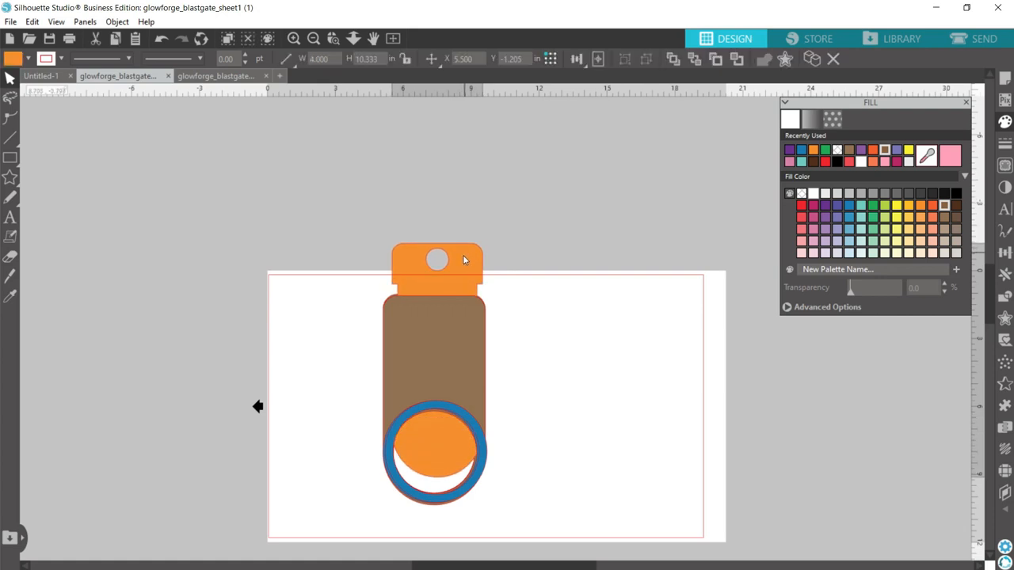
# Pull the orange slider up out of the plates until the blue-ringed opening is clear.
pyautogui.moveTo(435, 262); pyautogui.dragTo(434, 276)
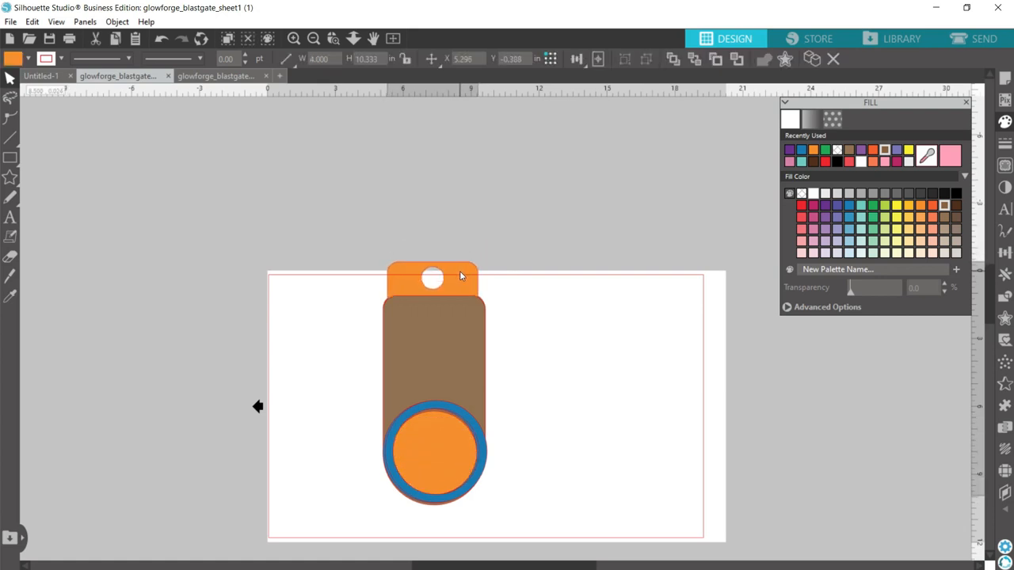
pyautogui.moveTo(434, 277); pyautogui.dragTo(436, 190)
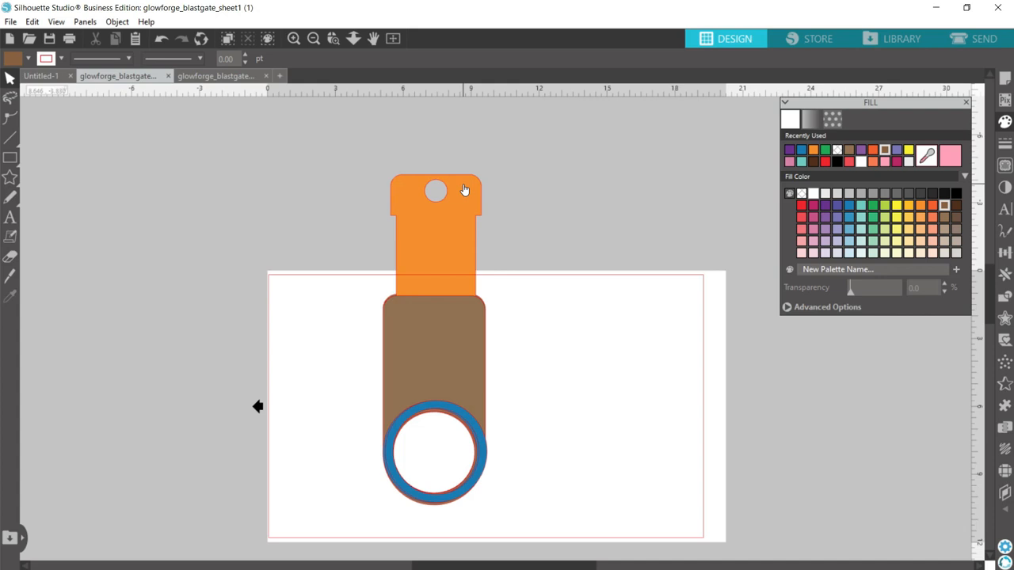
pyautogui.moveTo(529, 197)
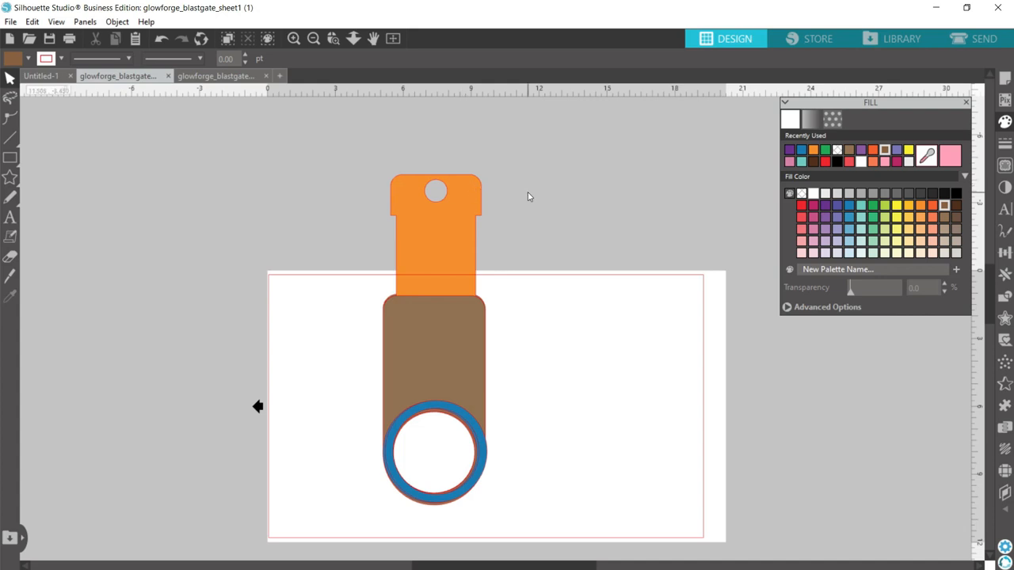